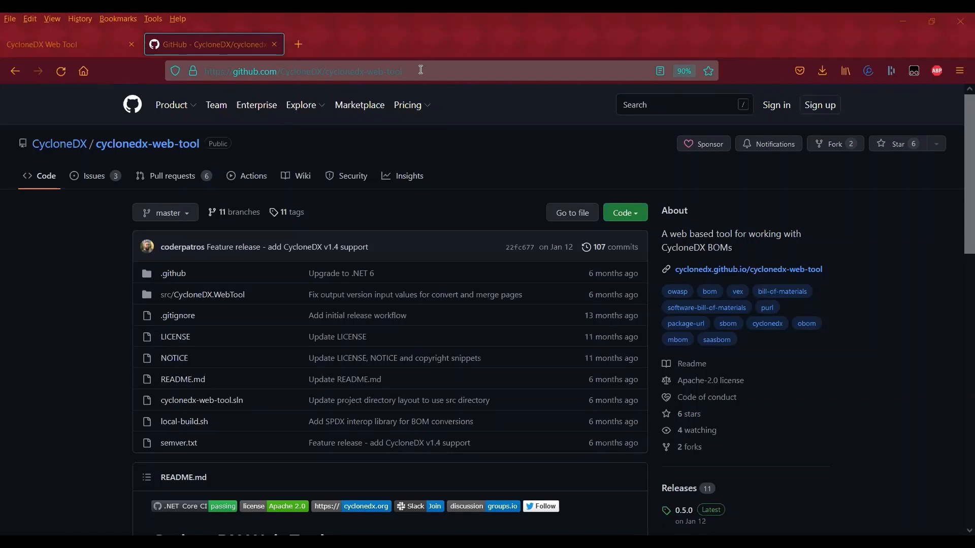
Review the repository README and follow the hosted cyclonedx-web-tool link in the About section.
click(303, 71)
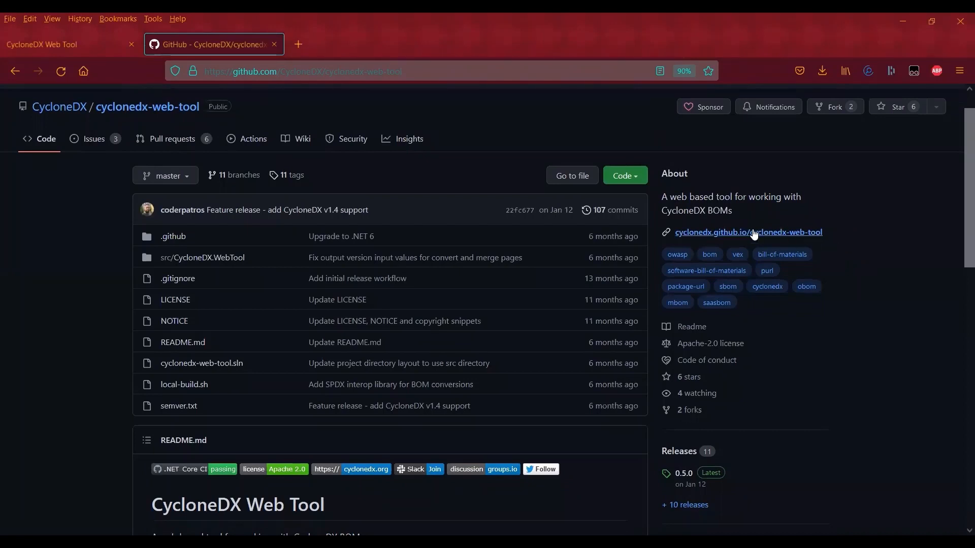
mouse_move(809, 231)
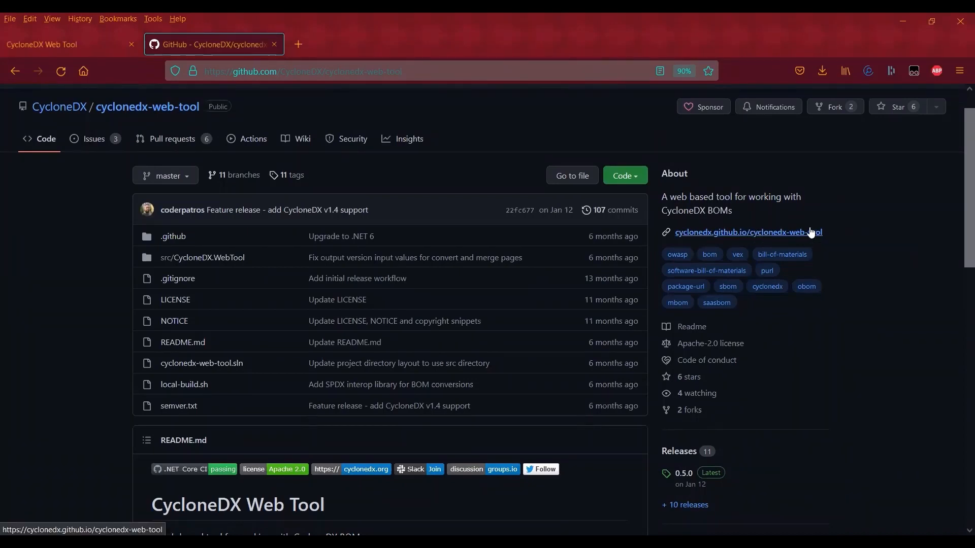
scroll(down, 3)
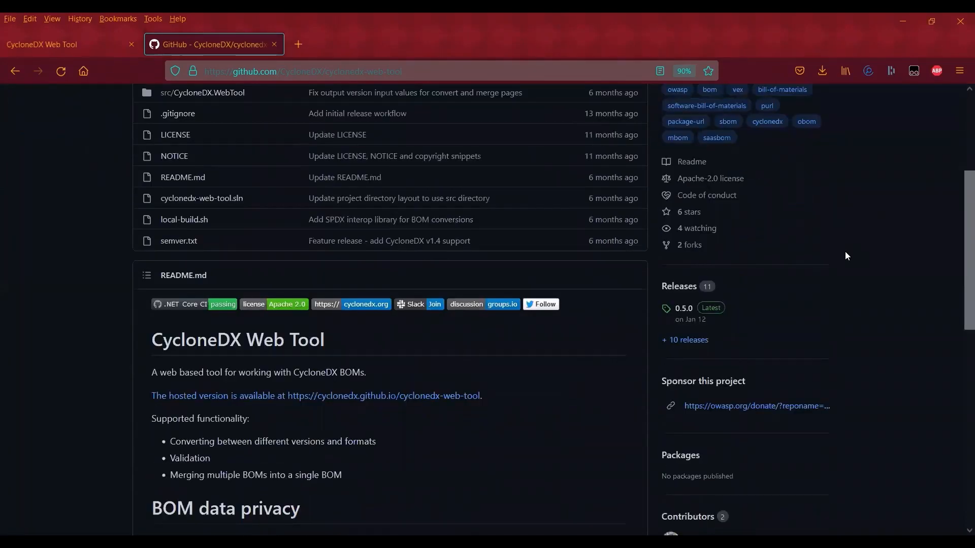
scroll(down, 3)
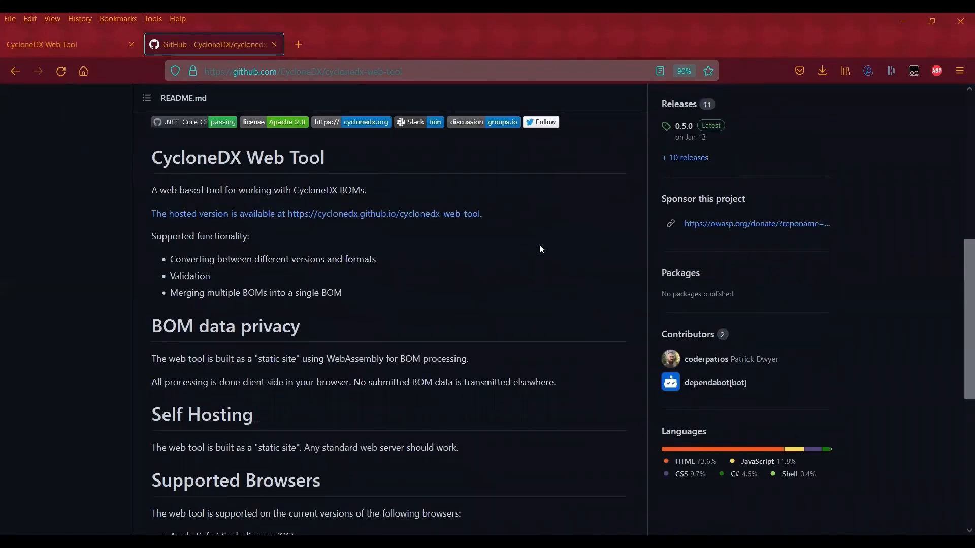
mouse_move(627, 307)
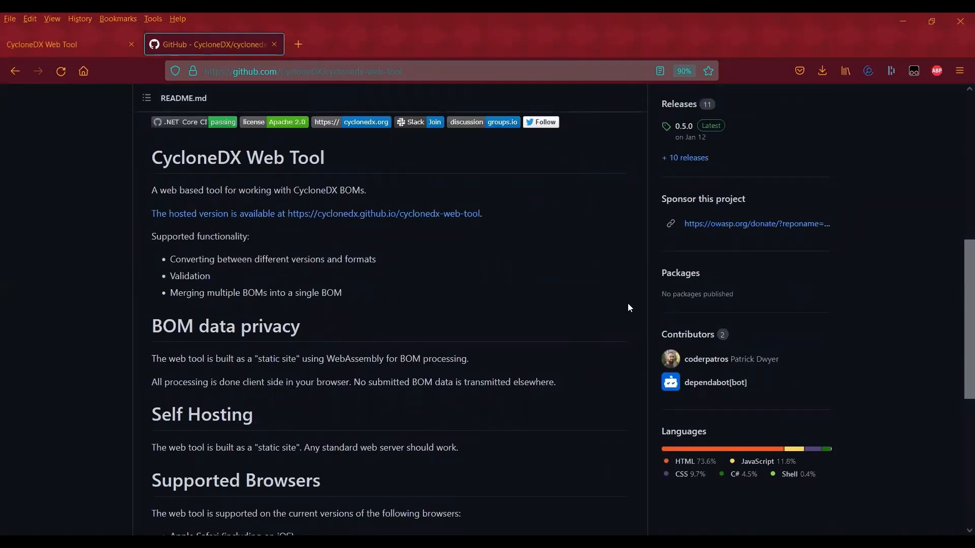
scroll(up, 3)
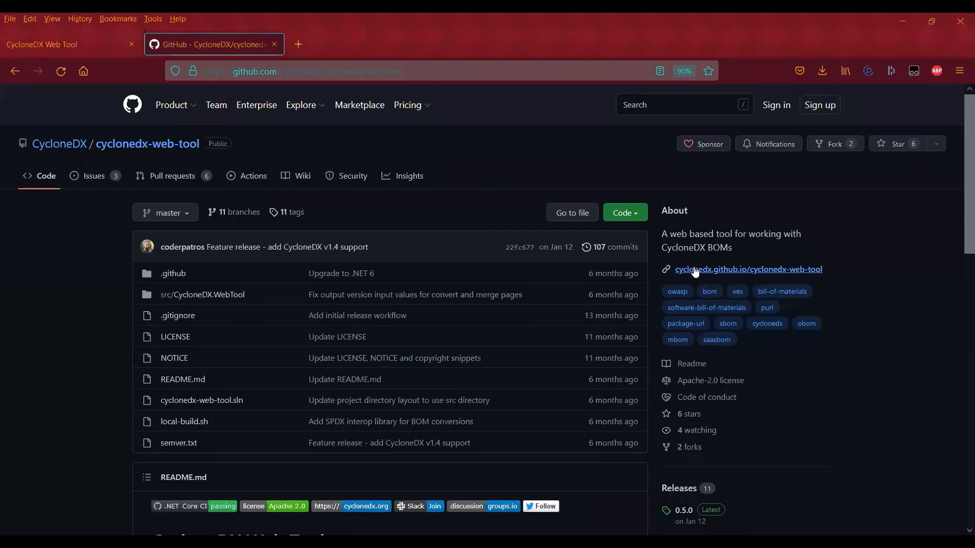
mouse_move(86, 65)
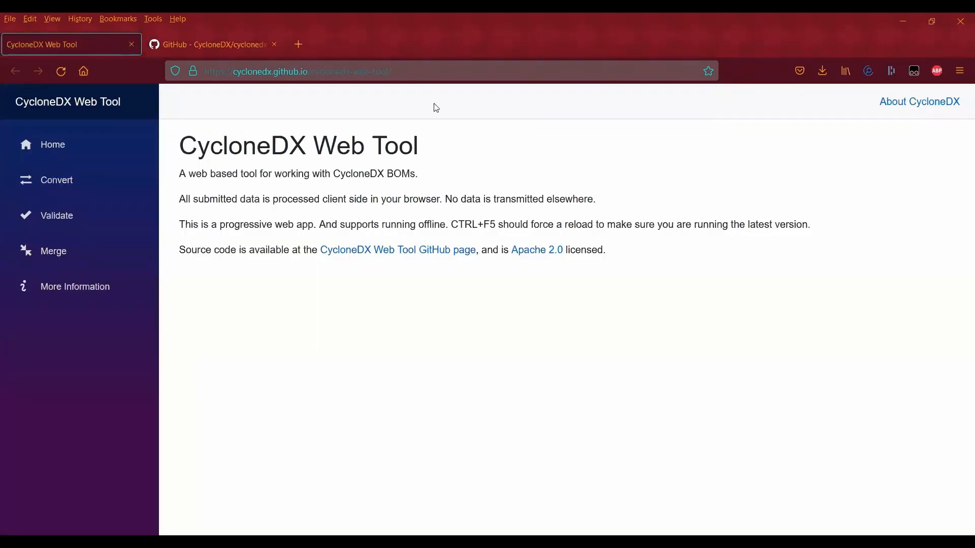
click(52, 145)
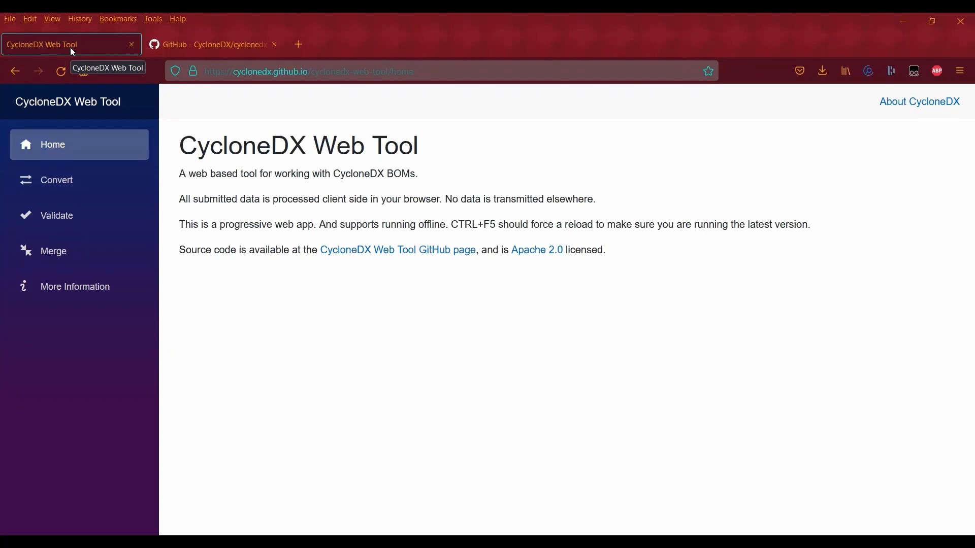
mouse_move(368, 292)
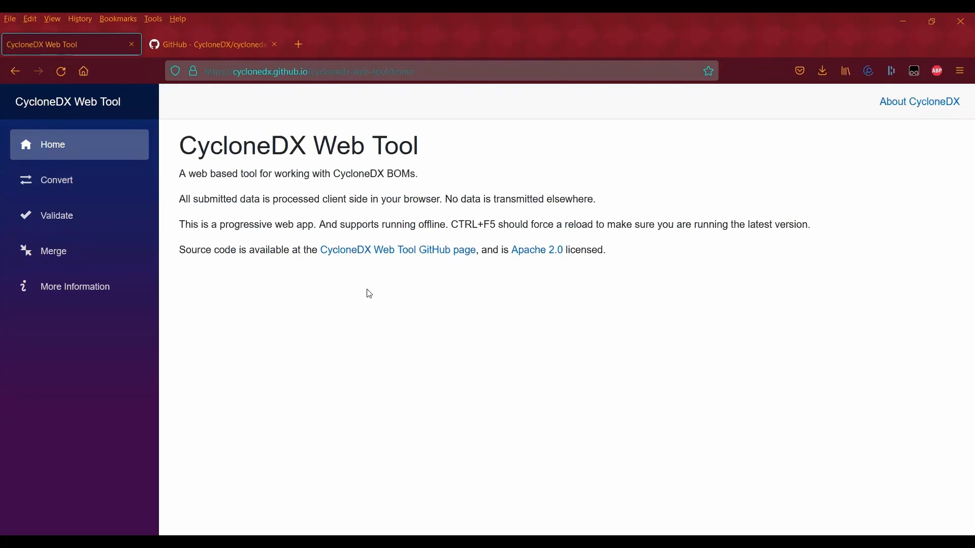
mouse_move(330, 191)
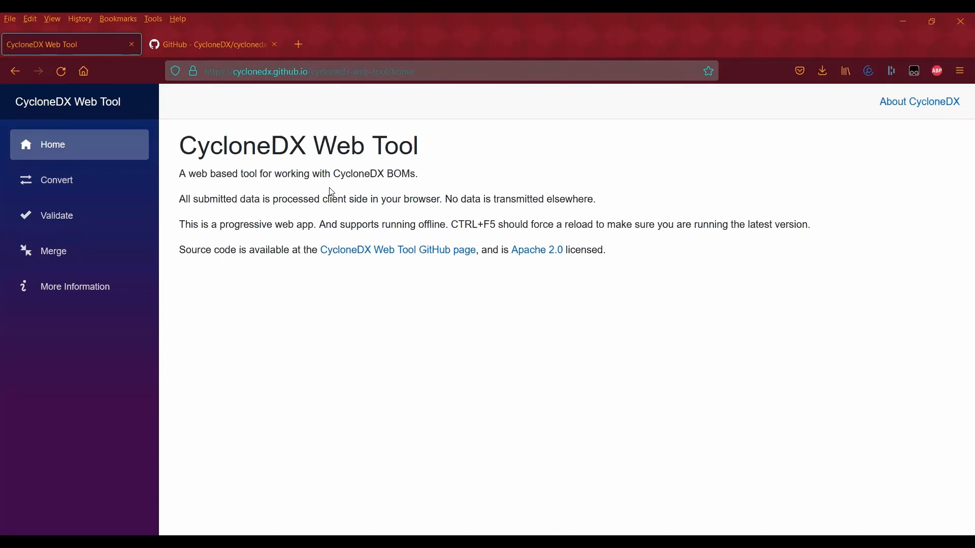
mouse_move(62, 144)
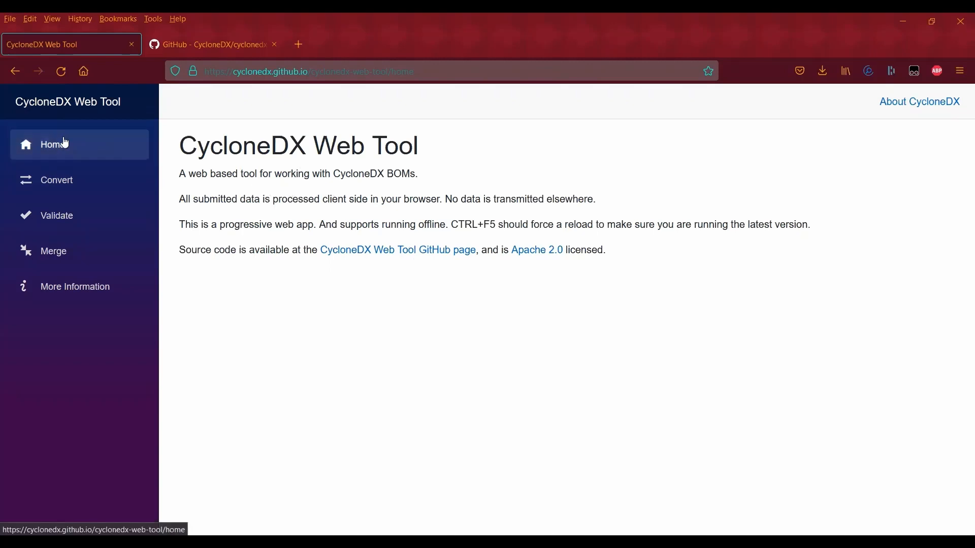
mouse_move(67, 185)
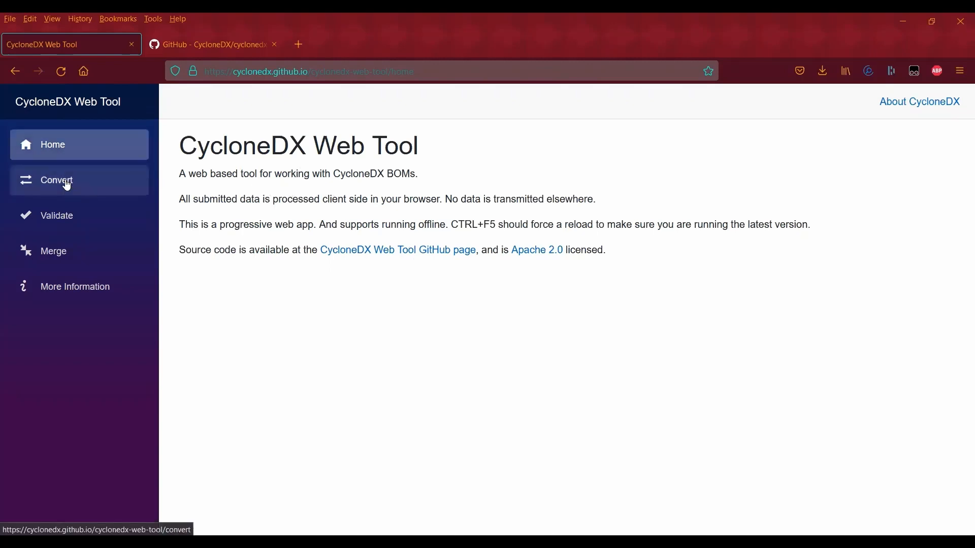
Browse the Convert, Validate and Merge pages, returning to Validate with Autodetect format and v1.4.
click(56, 181)
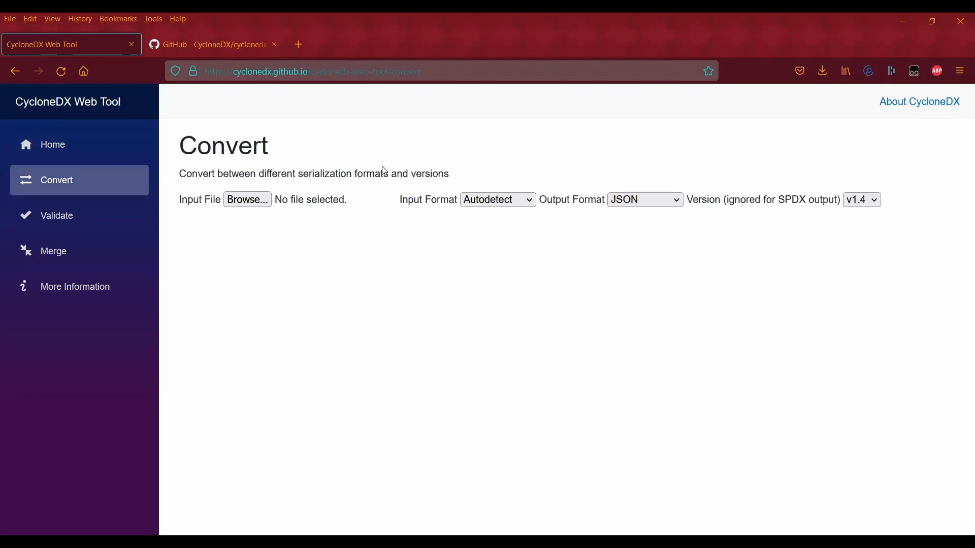
click(57, 216)
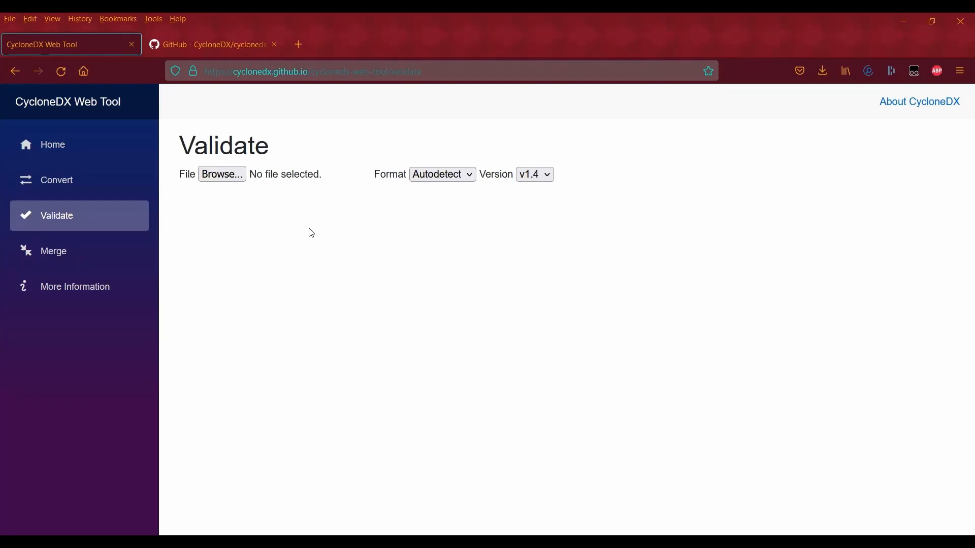
mouse_move(296, 228)
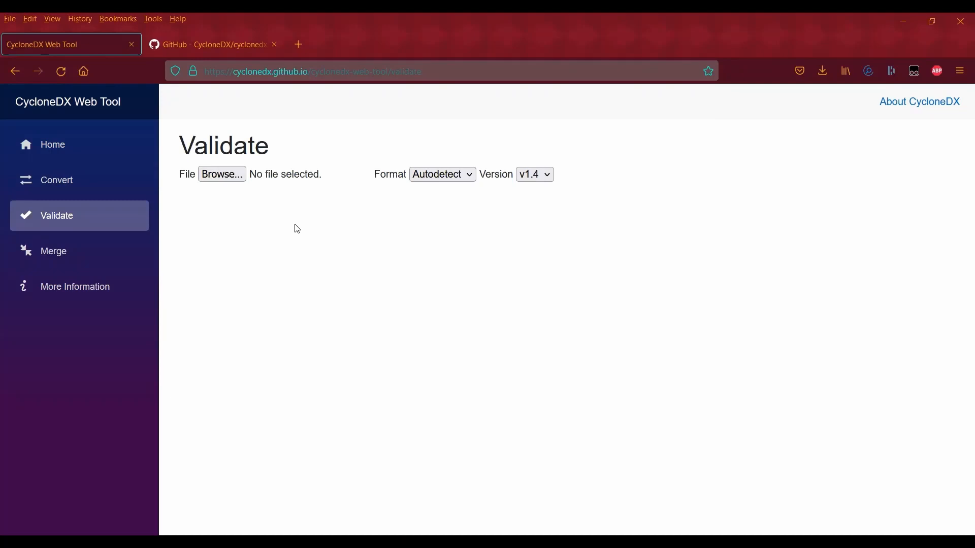
click(53, 251)
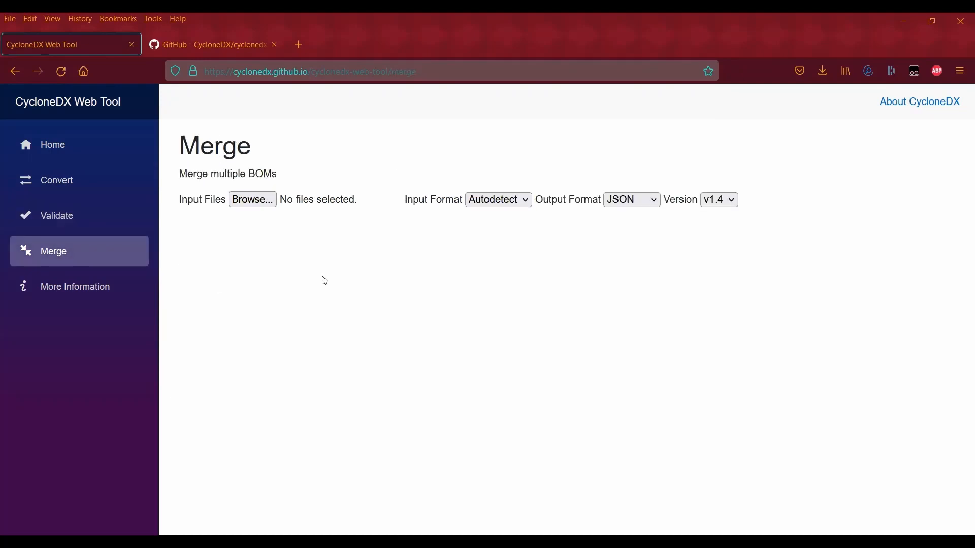
mouse_move(103, 229)
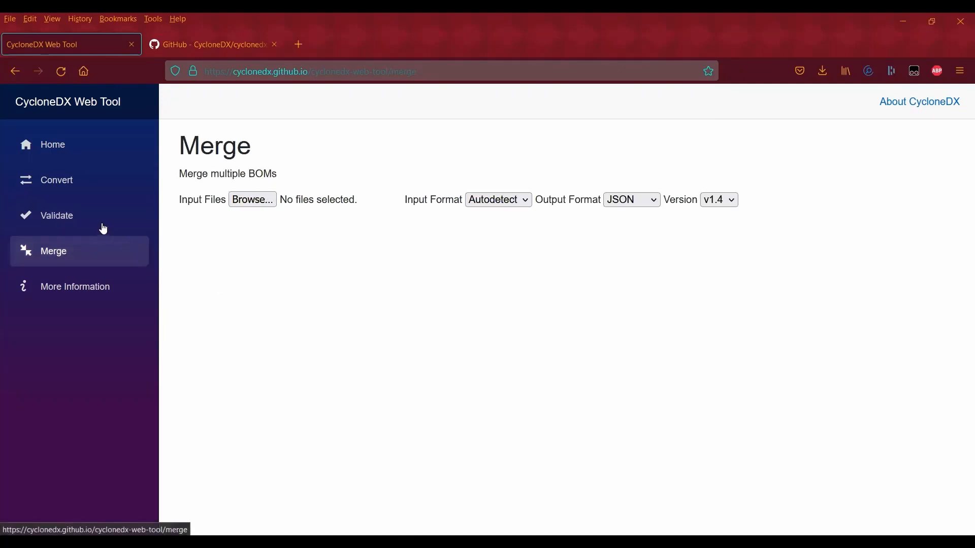
mouse_move(62, 181)
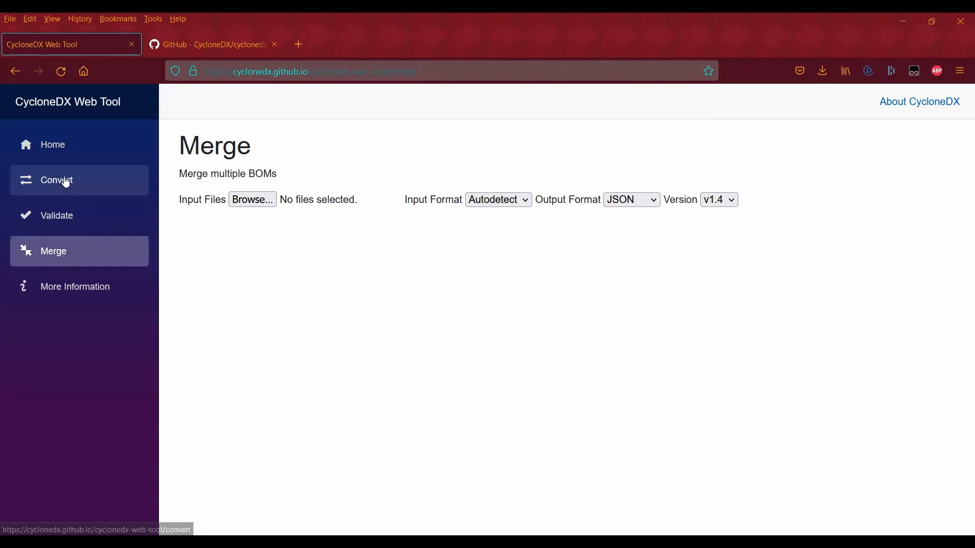
click(57, 216)
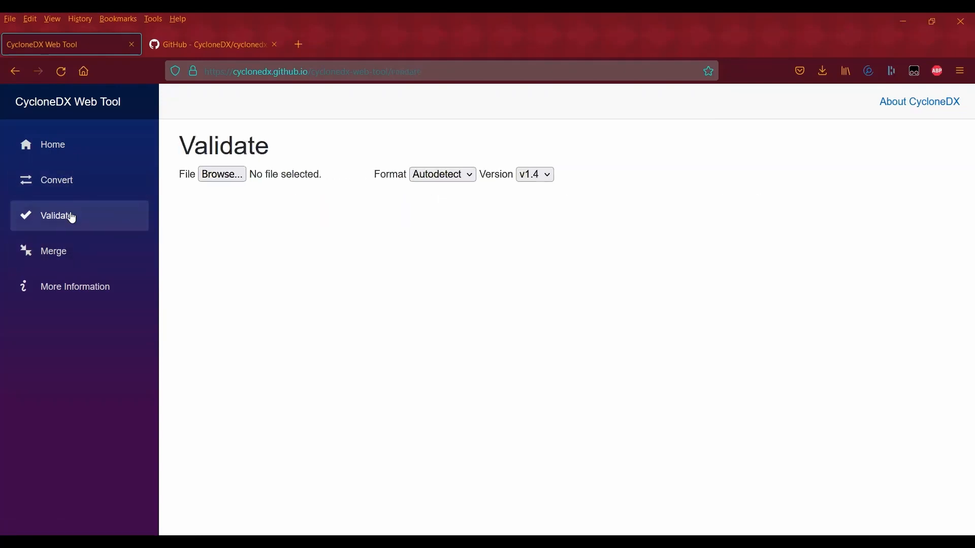
Convert dubboMavenSBOMCycloneDX.json to XML at version v1.4 and download the result.
click(56, 180)
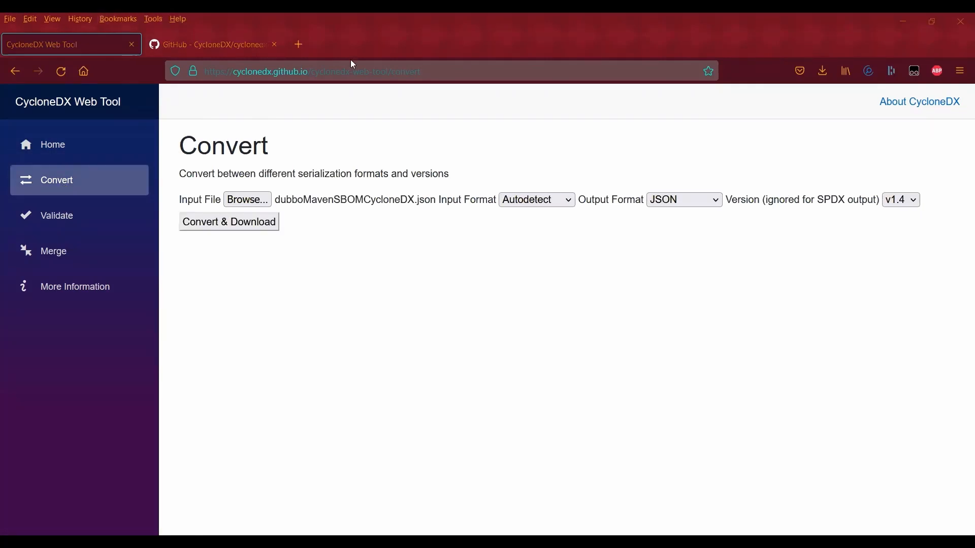
mouse_move(247, 200)
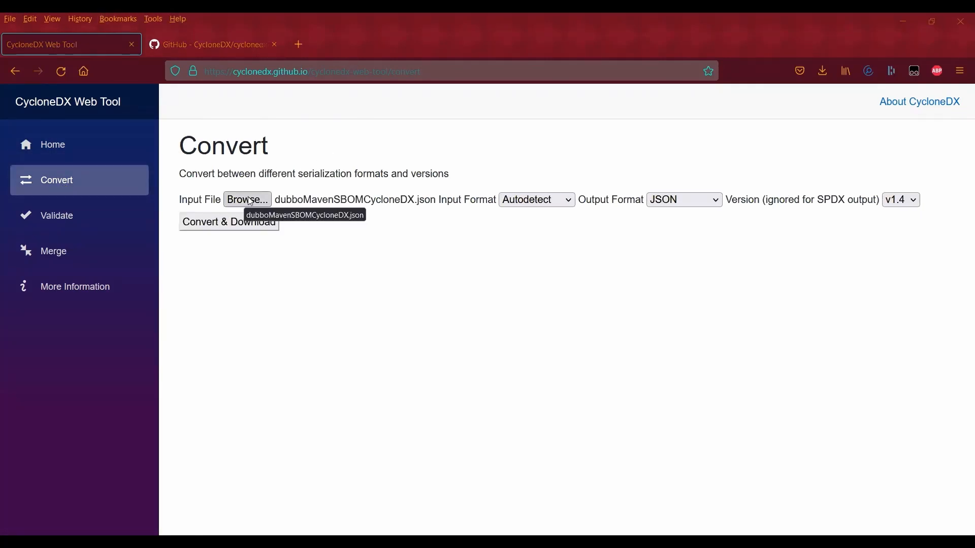
mouse_move(336, 200)
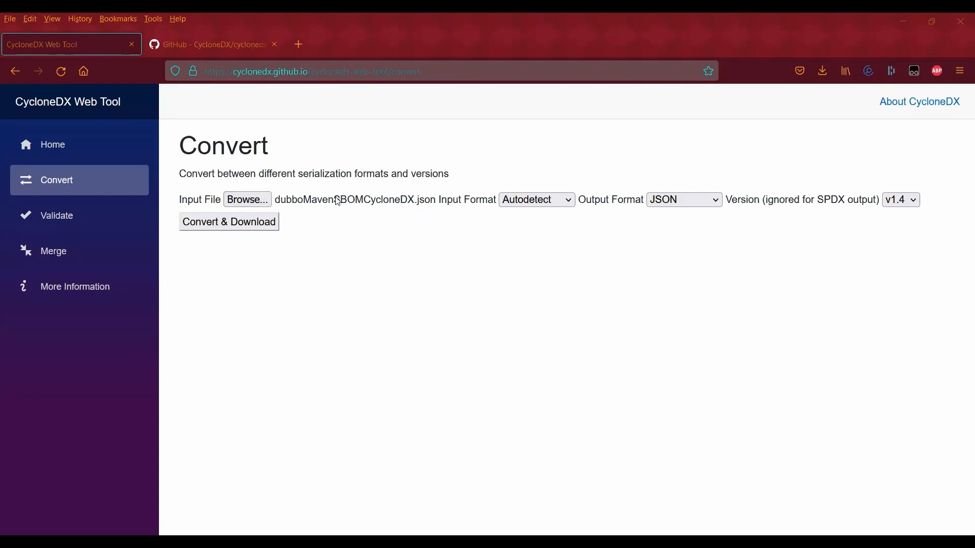
mouse_move(341, 205)
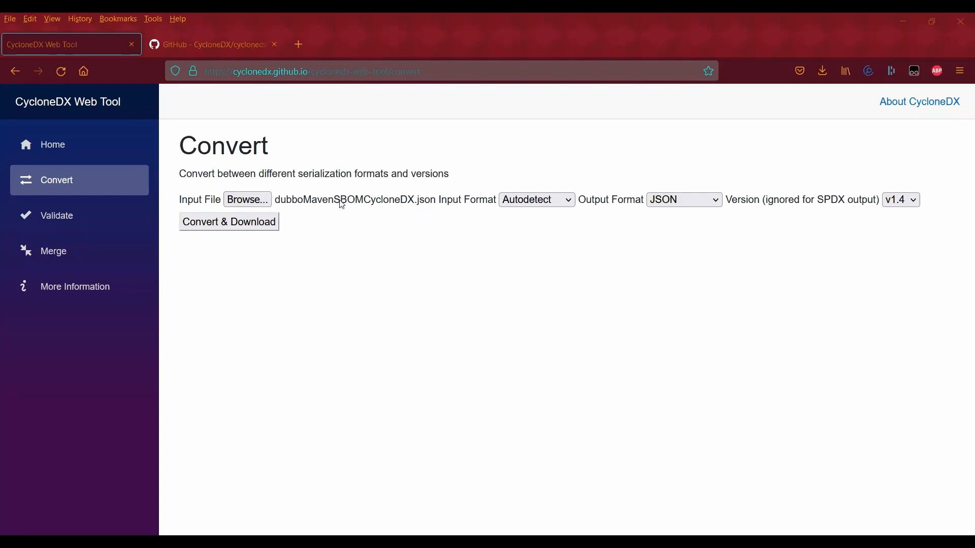
mouse_move(487, 205)
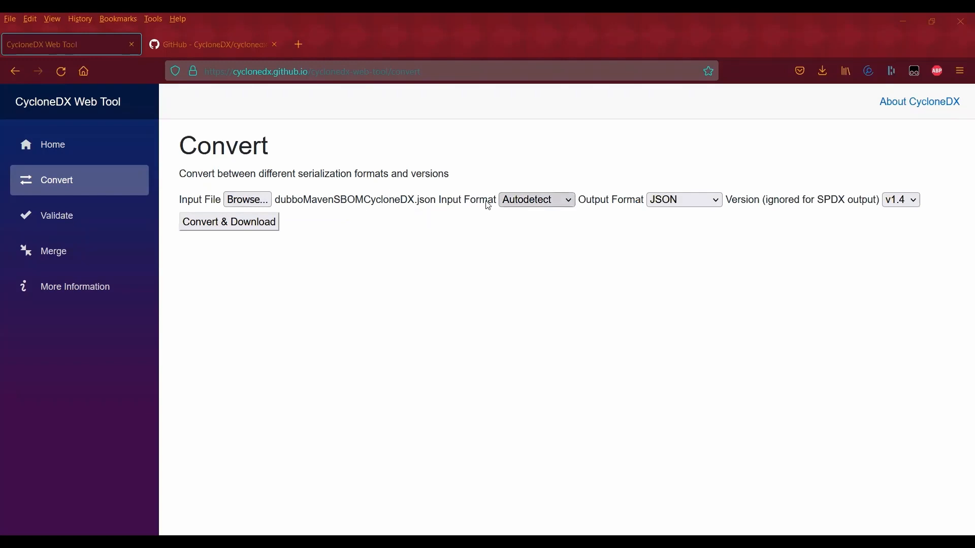
click(533, 200)
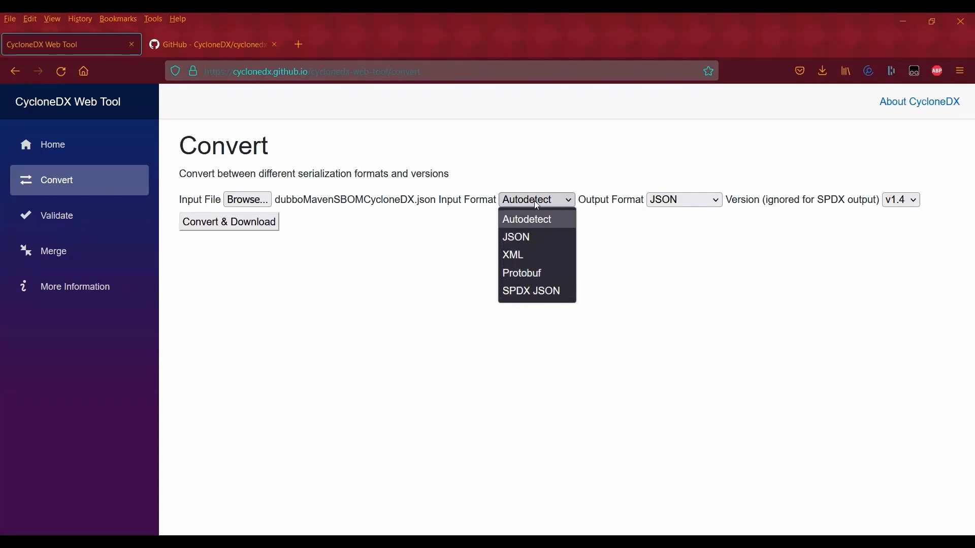
click(682, 200)
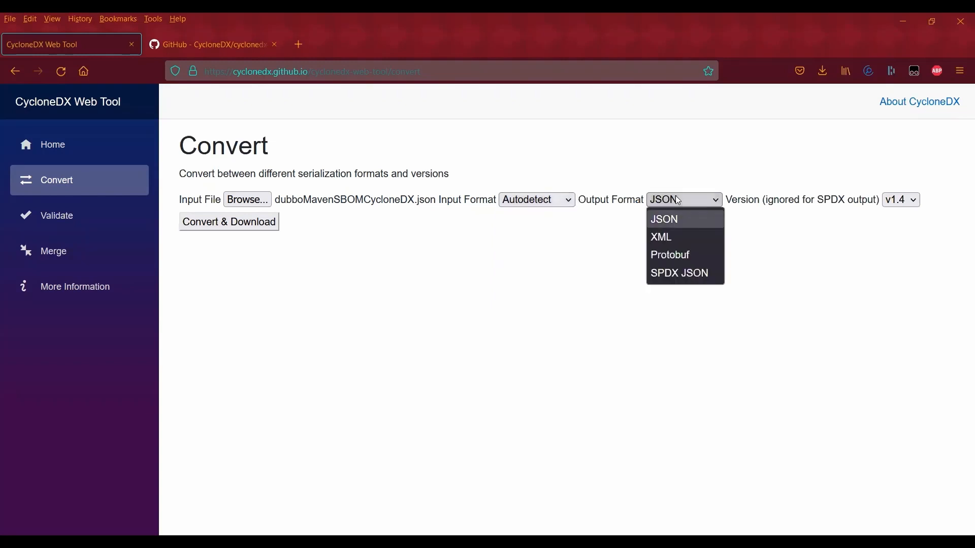
mouse_move(680, 237)
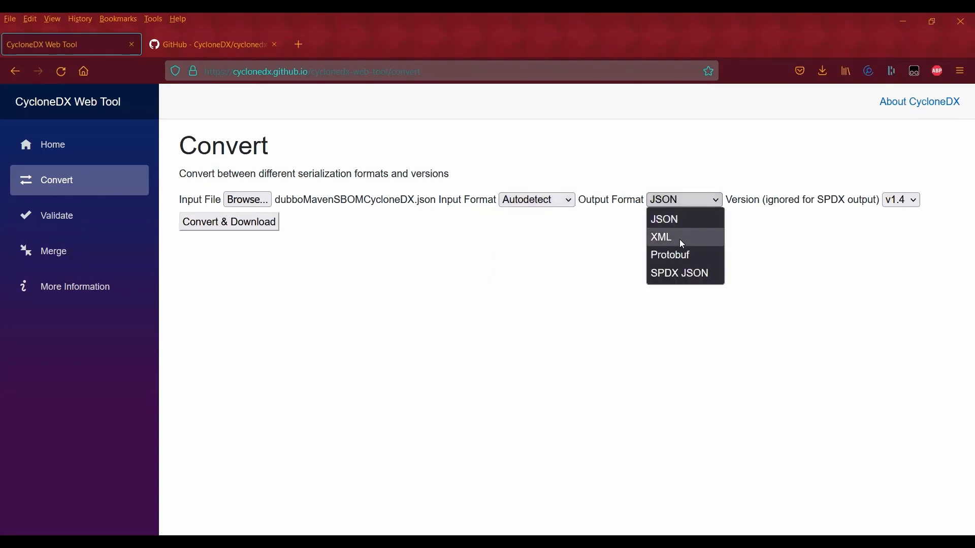
click(660, 237)
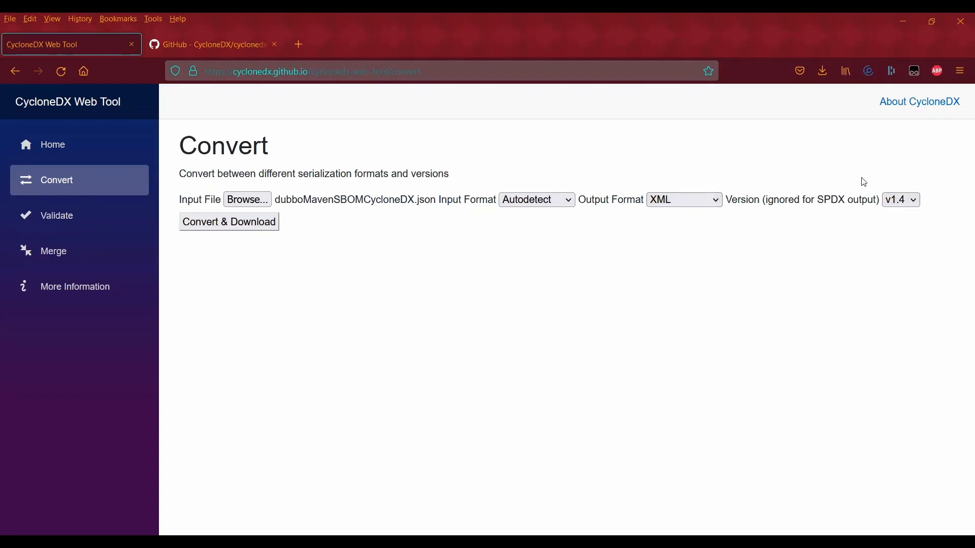
click(899, 200)
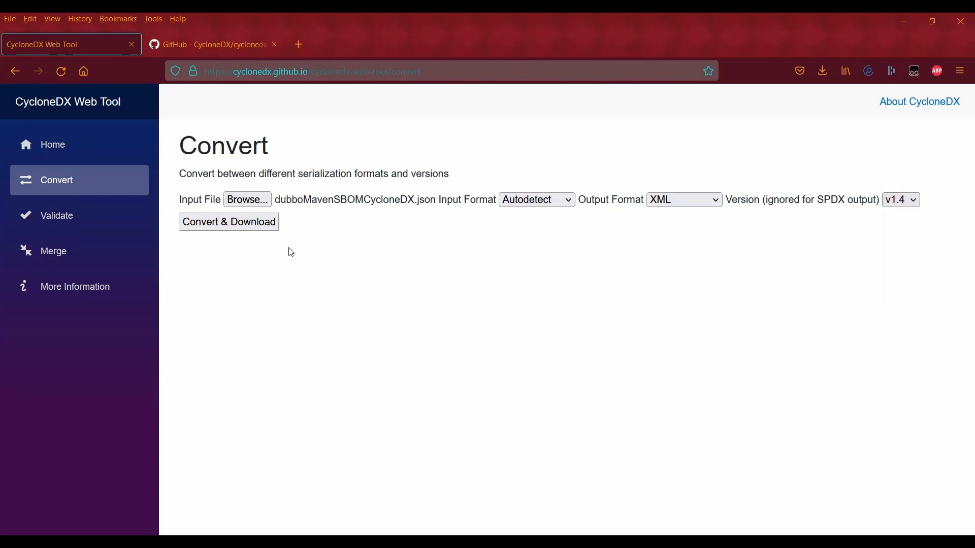
click(229, 221)
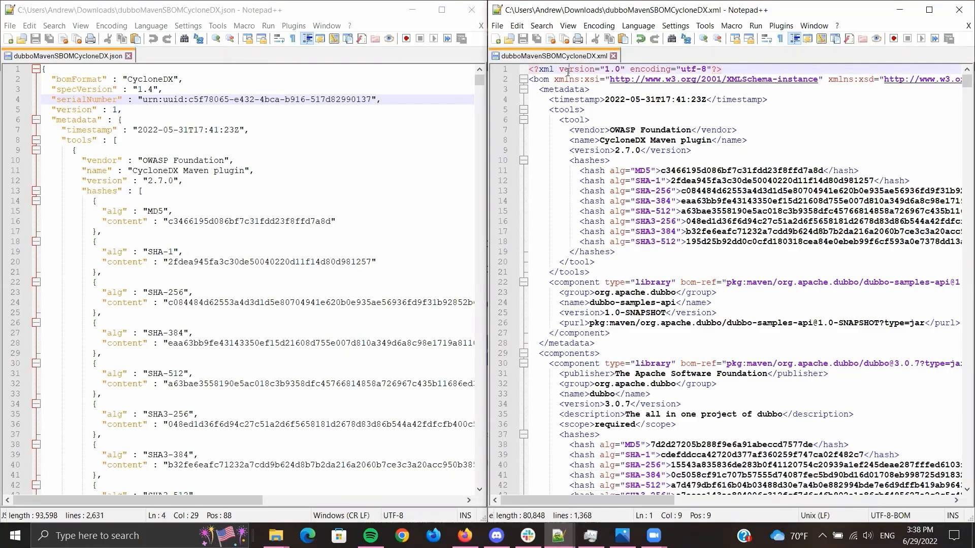
Read through the JSON SBOM down to its components section beside the converted XML.
click(213, 130)
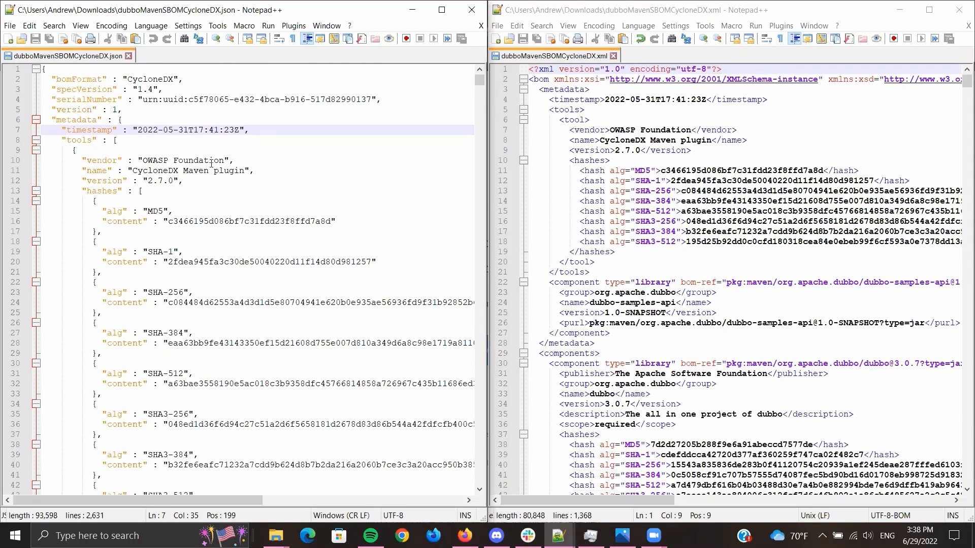
mouse_move(207, 192)
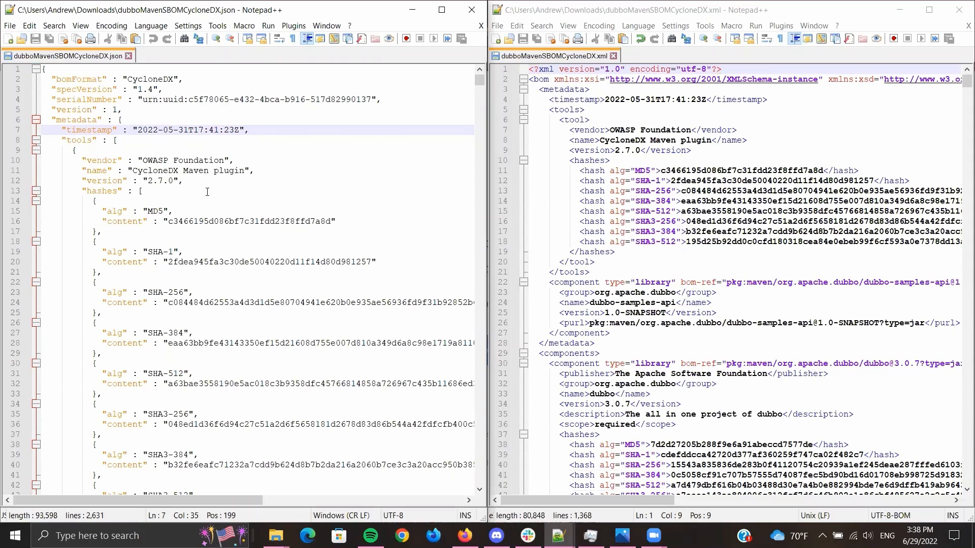
scroll(down, 3)
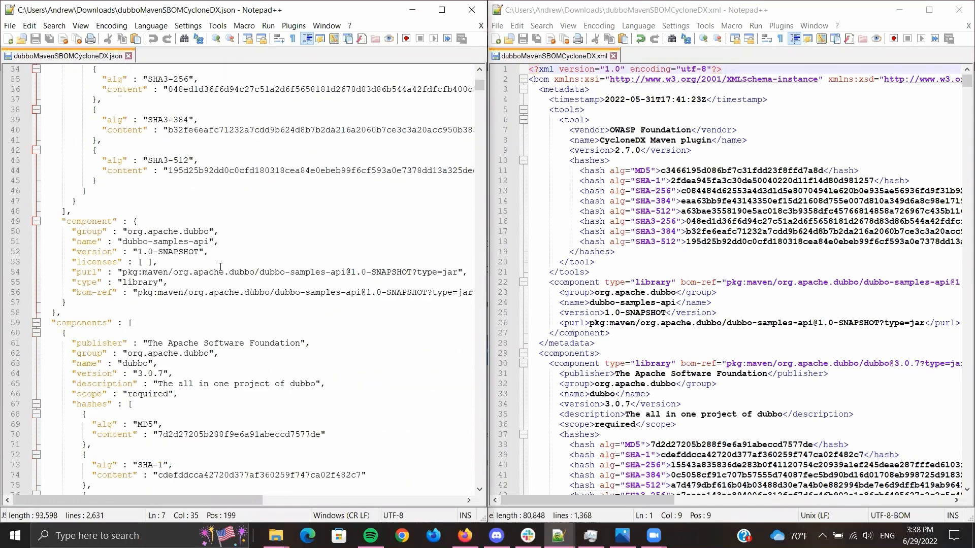
scroll(down, 3)
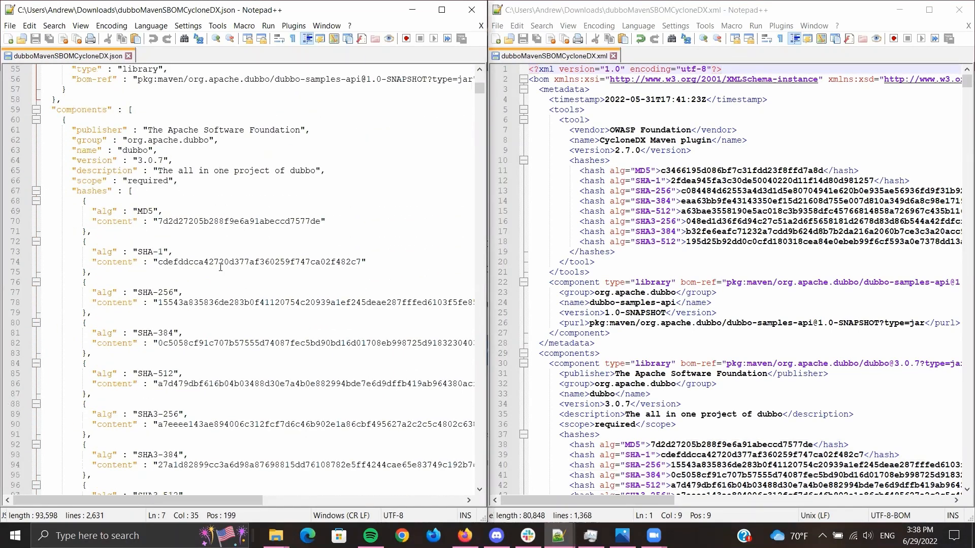
scroll(down, 3)
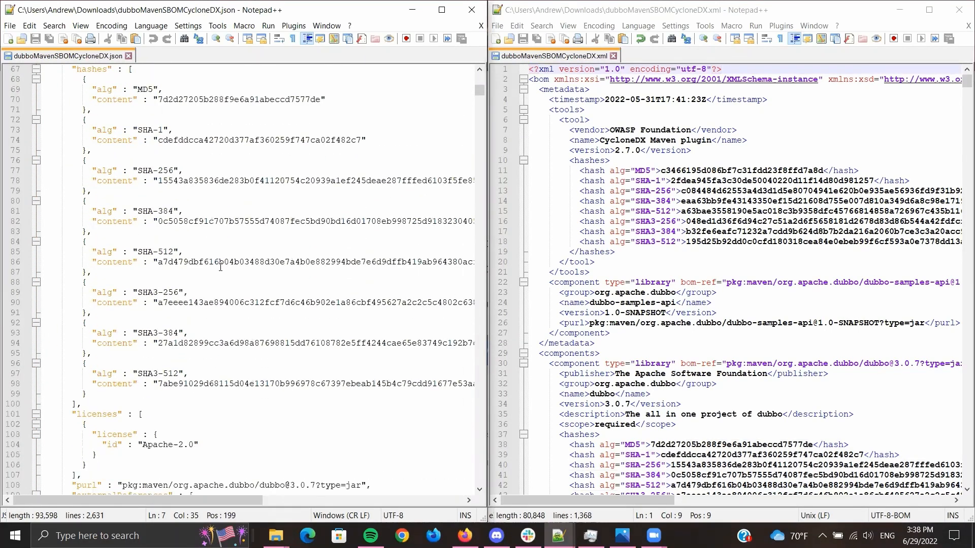
scroll(down, 3)
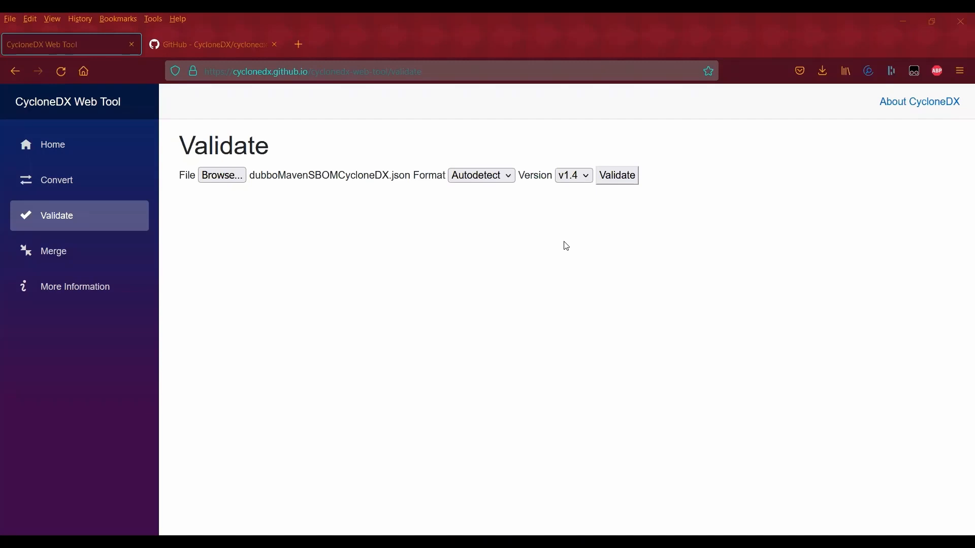
mouse_move(281, 178)
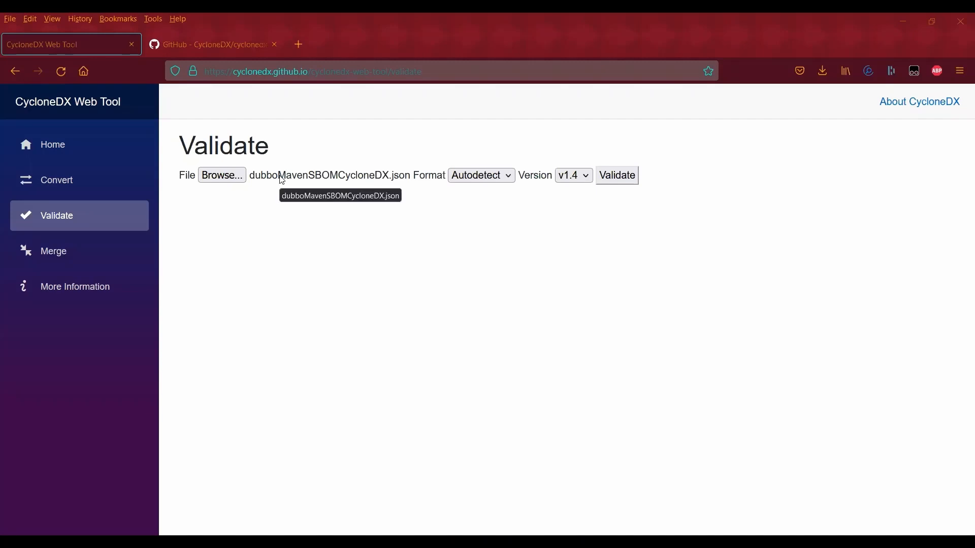
mouse_move(365, 181)
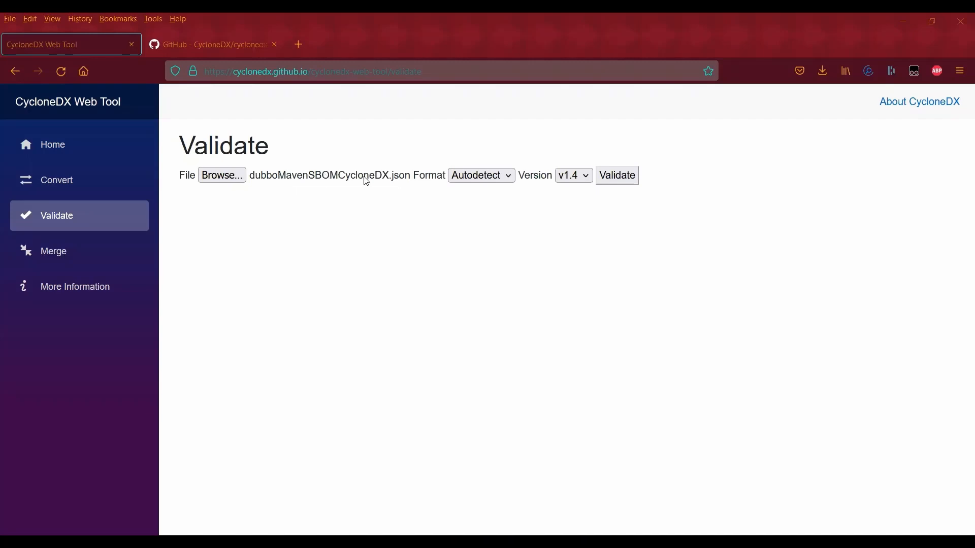
mouse_move(481, 176)
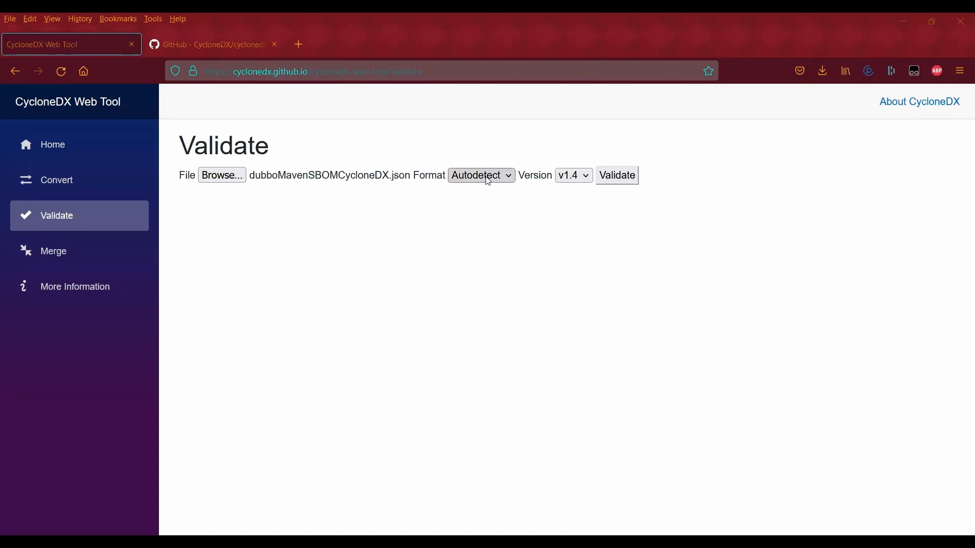
Validate dubboMavenSBOMCycloneDX.json as JSON against the v1.4 schema, confirming a valid BOM.
click(481, 175)
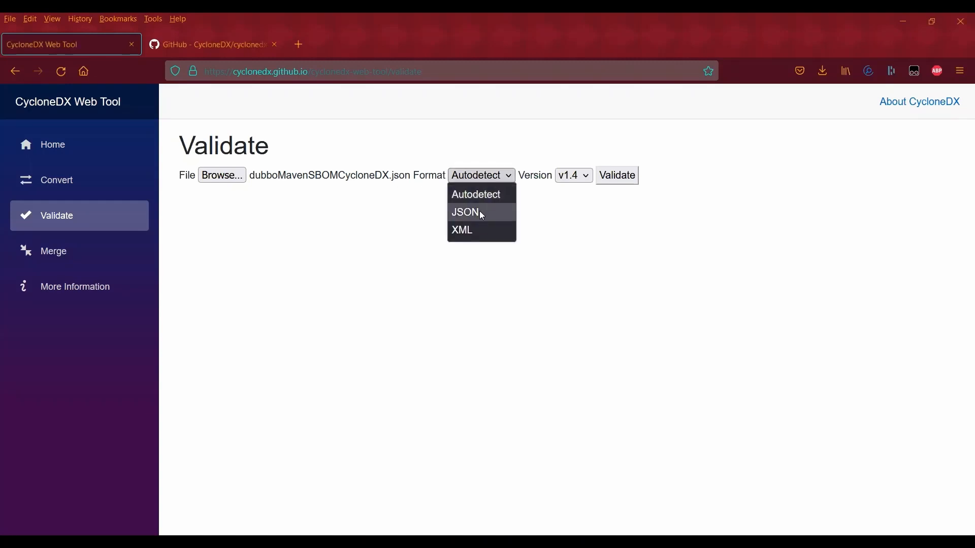
click(465, 212)
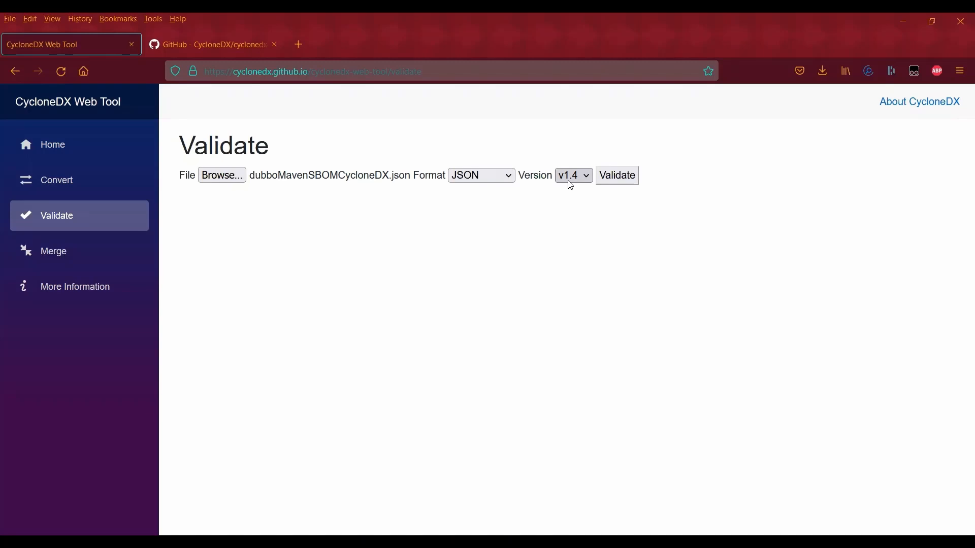
mouse_move(616, 175)
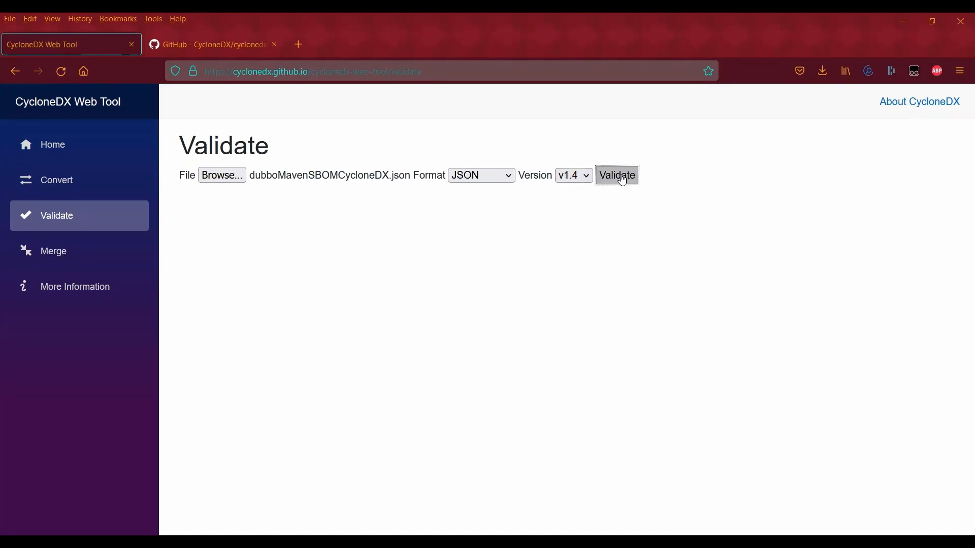
click(617, 175)
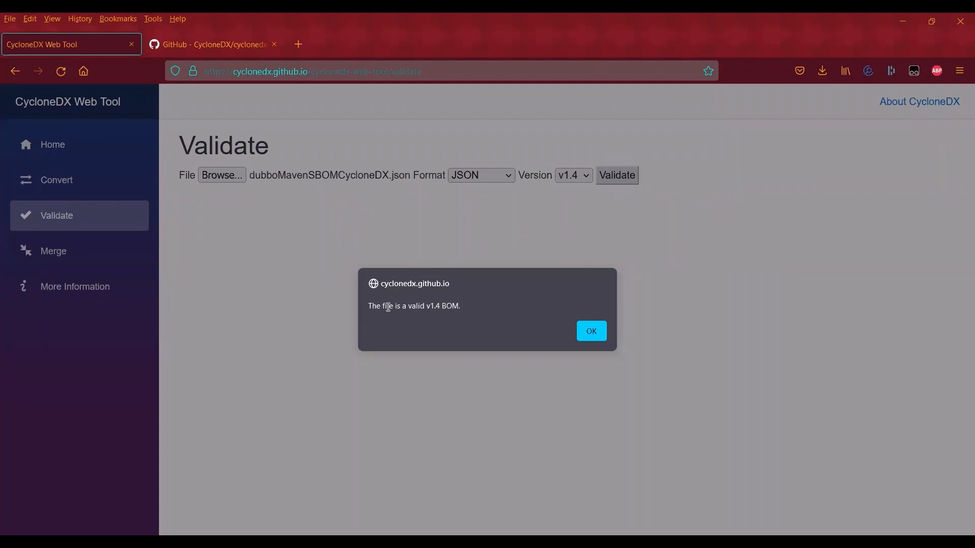
mouse_move(475, 314)
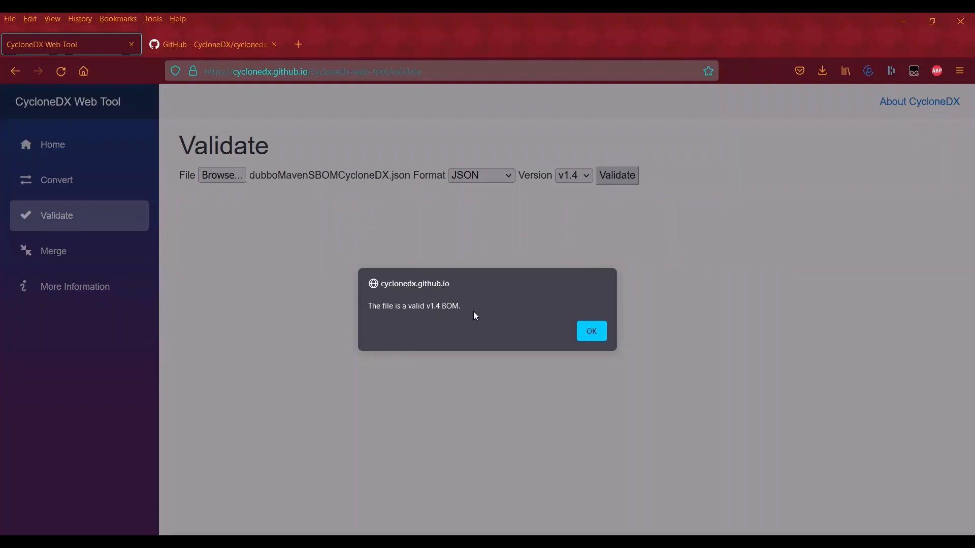